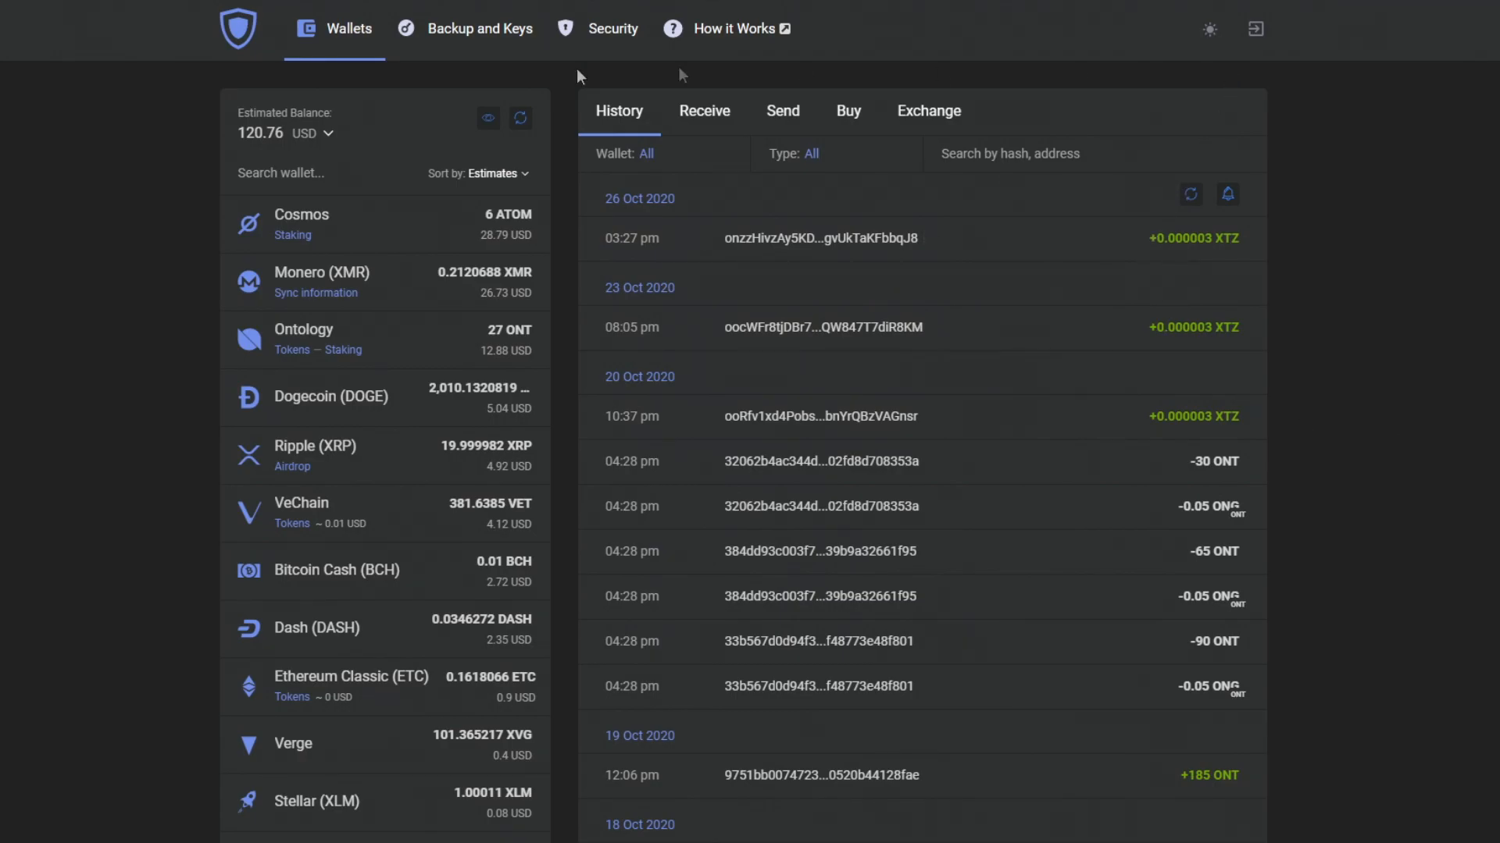
# Step: Search the wallet list for 'al' and select the Algorand wallet
pyautogui.scroll(-3)
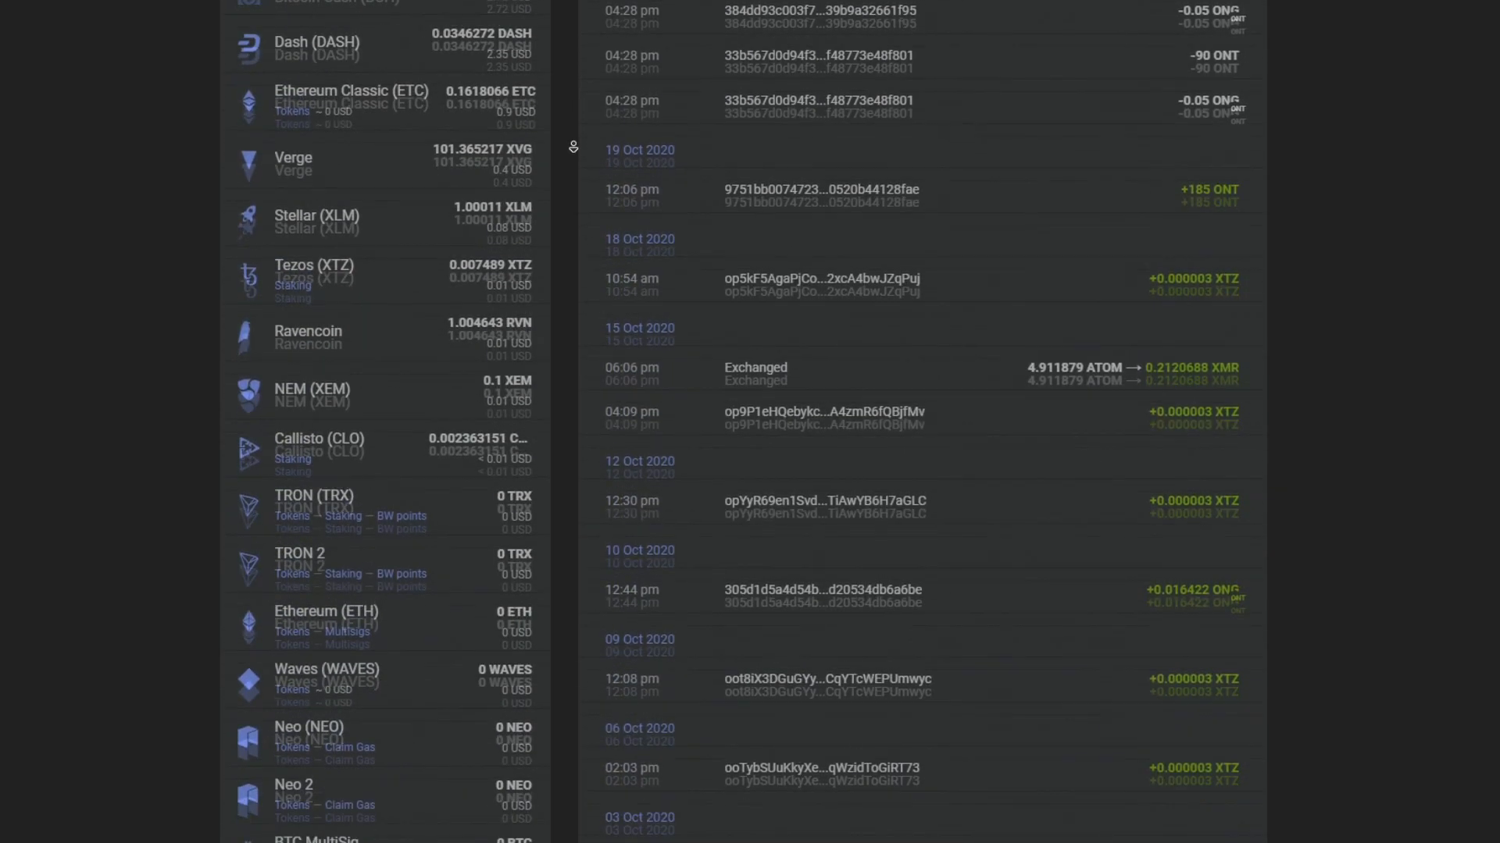
pyautogui.scroll(-3)
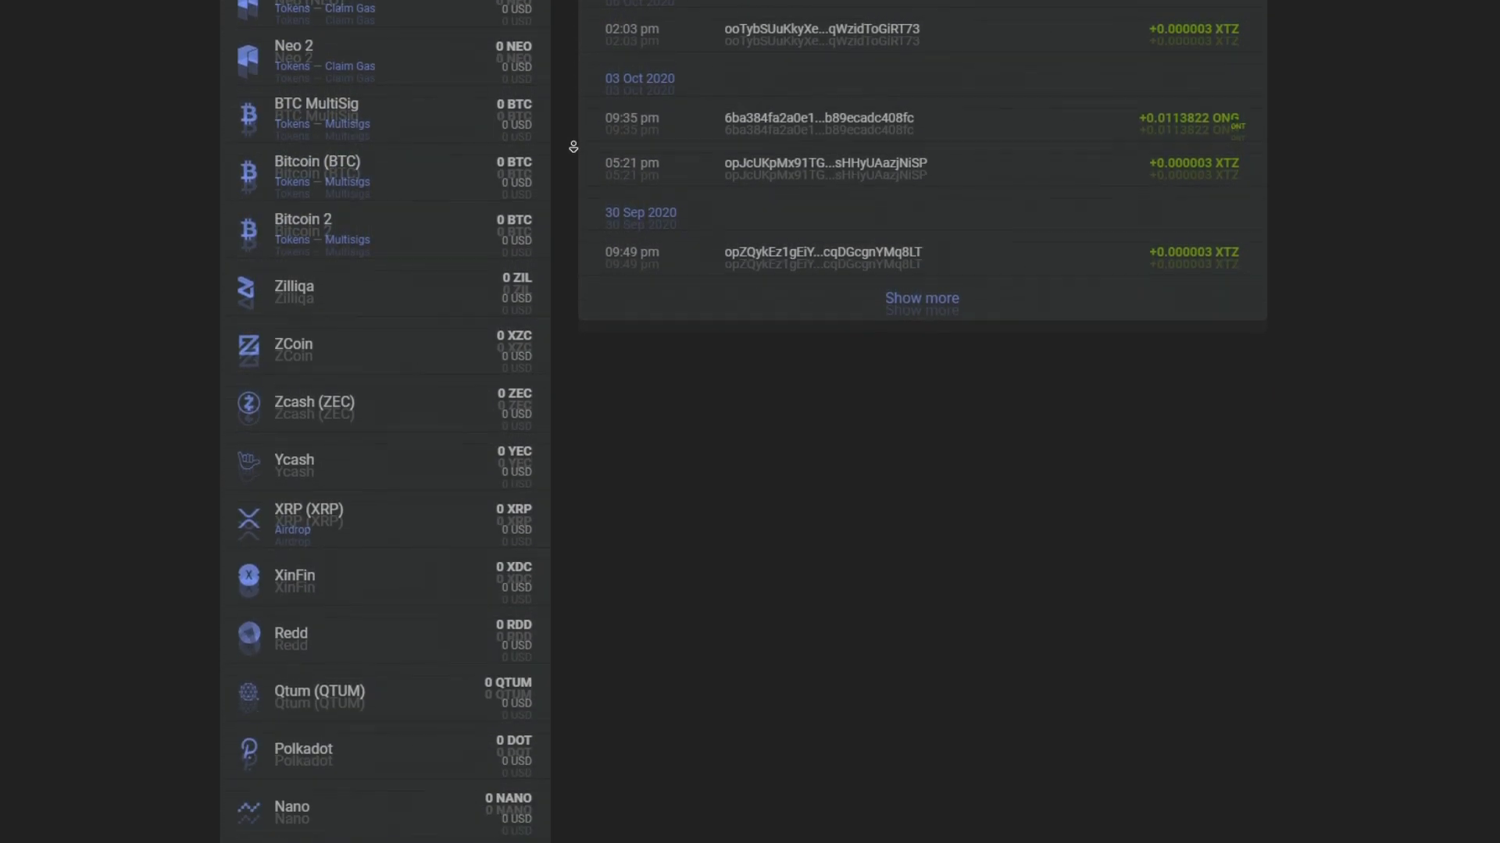
pyautogui.scroll(-3)
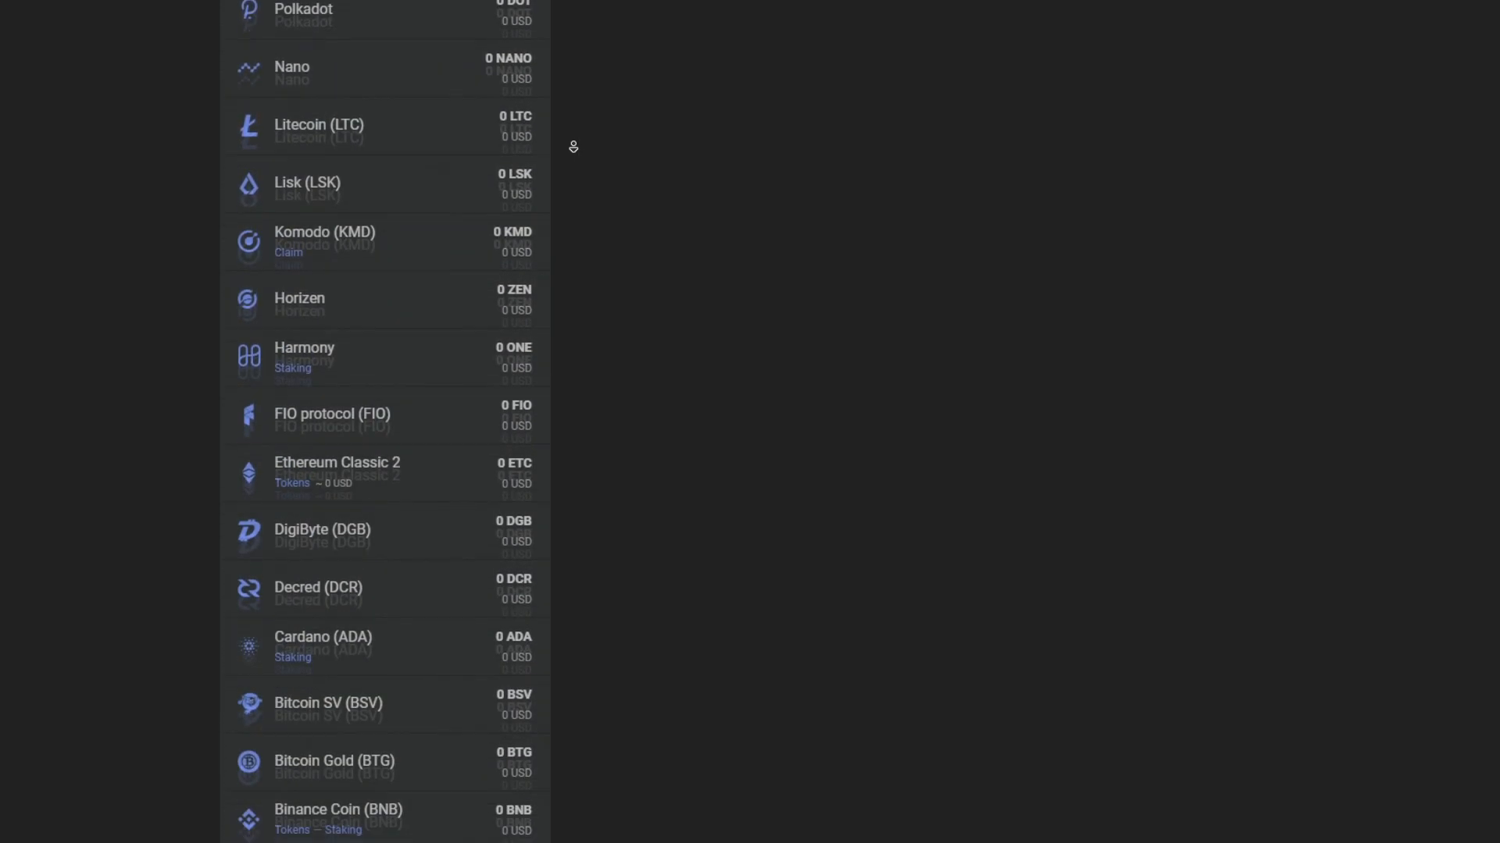
pyautogui.scroll(-3)
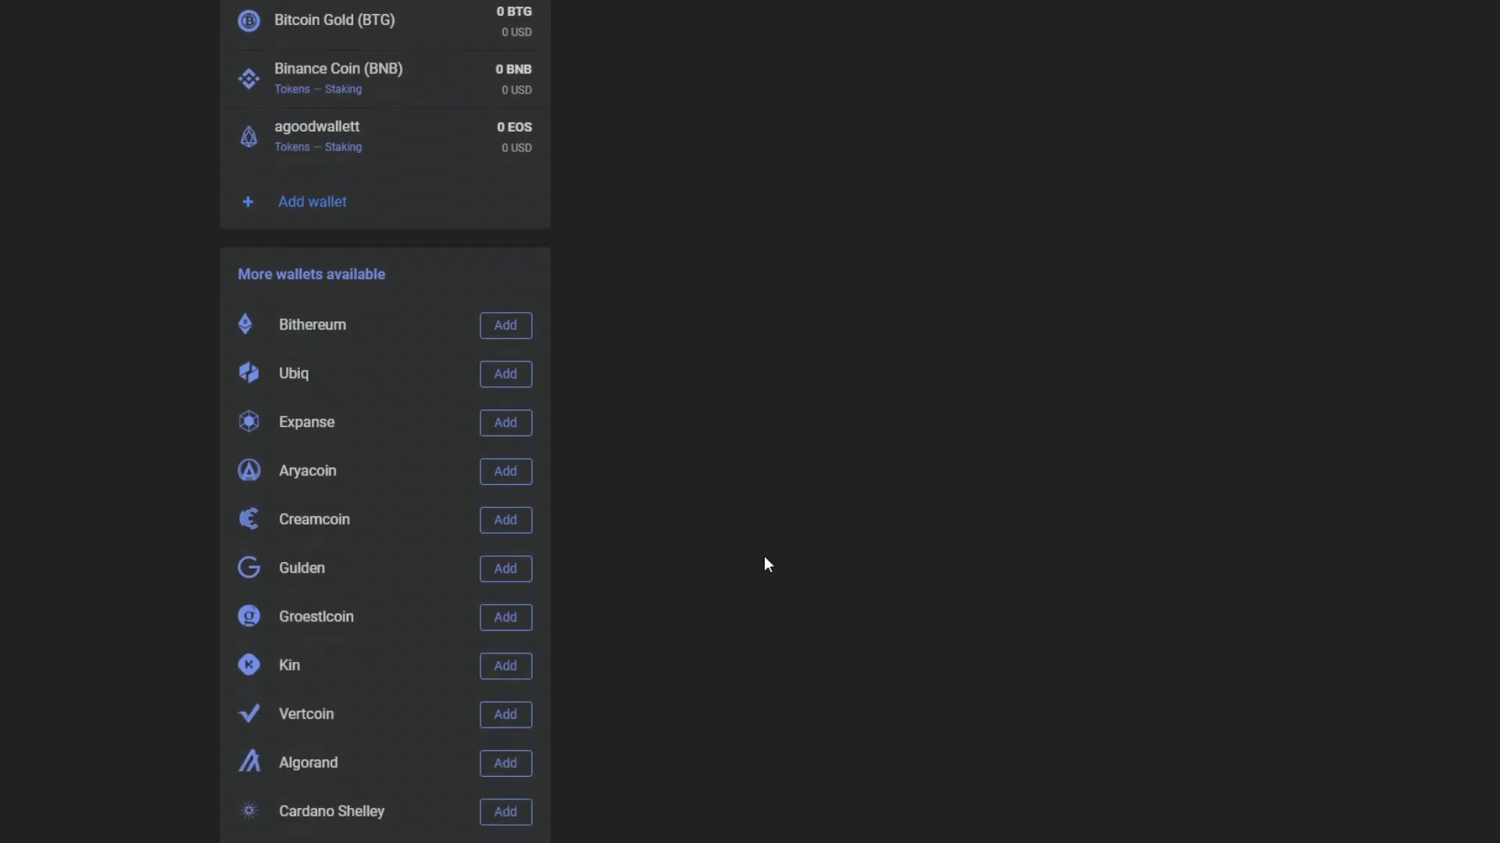
pyautogui.scroll(-3)
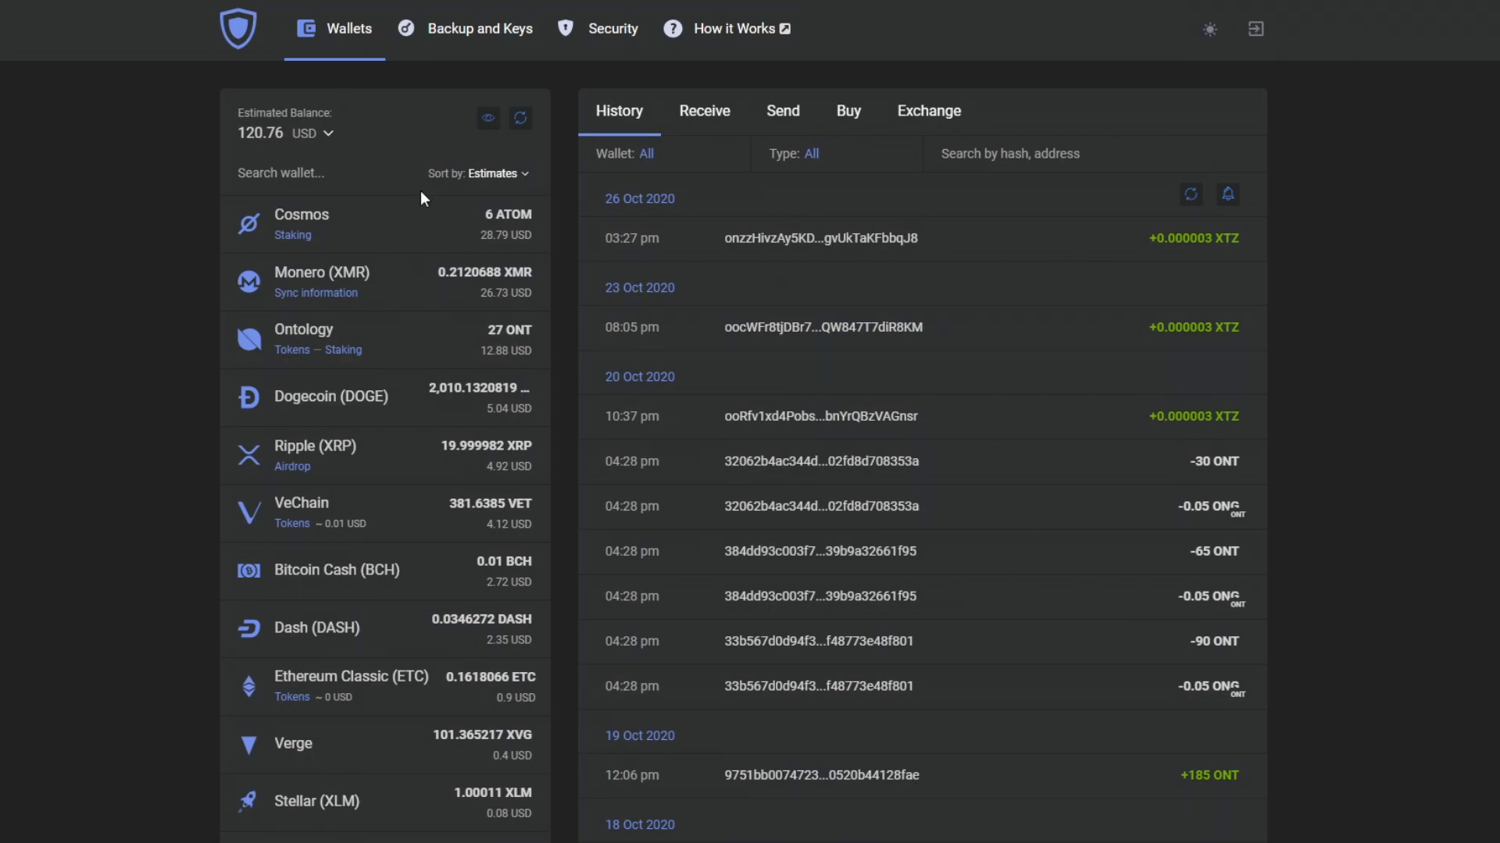
pyautogui.write('a')
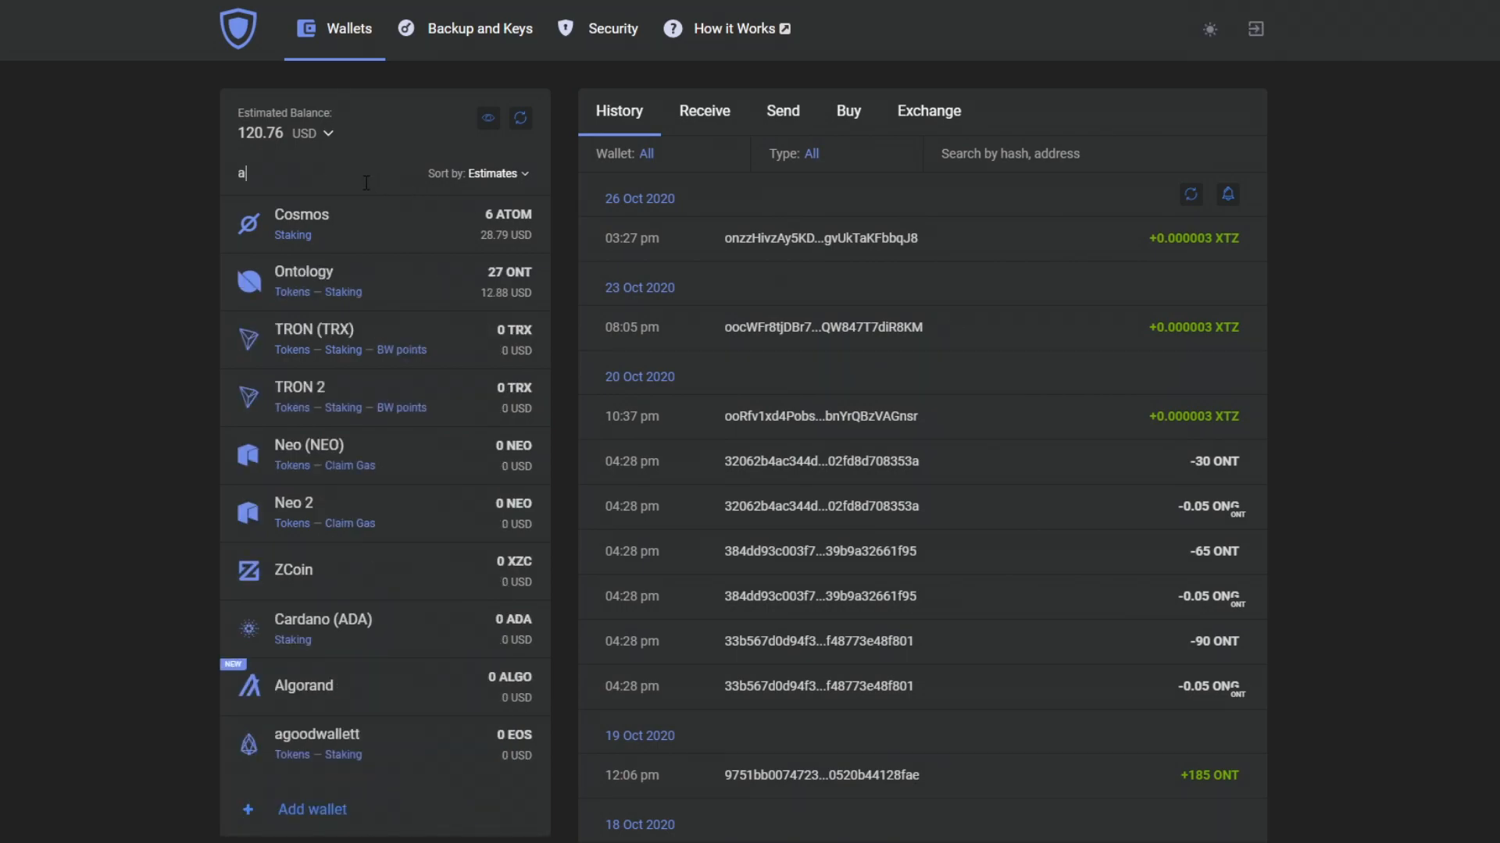
pyautogui.write('l')
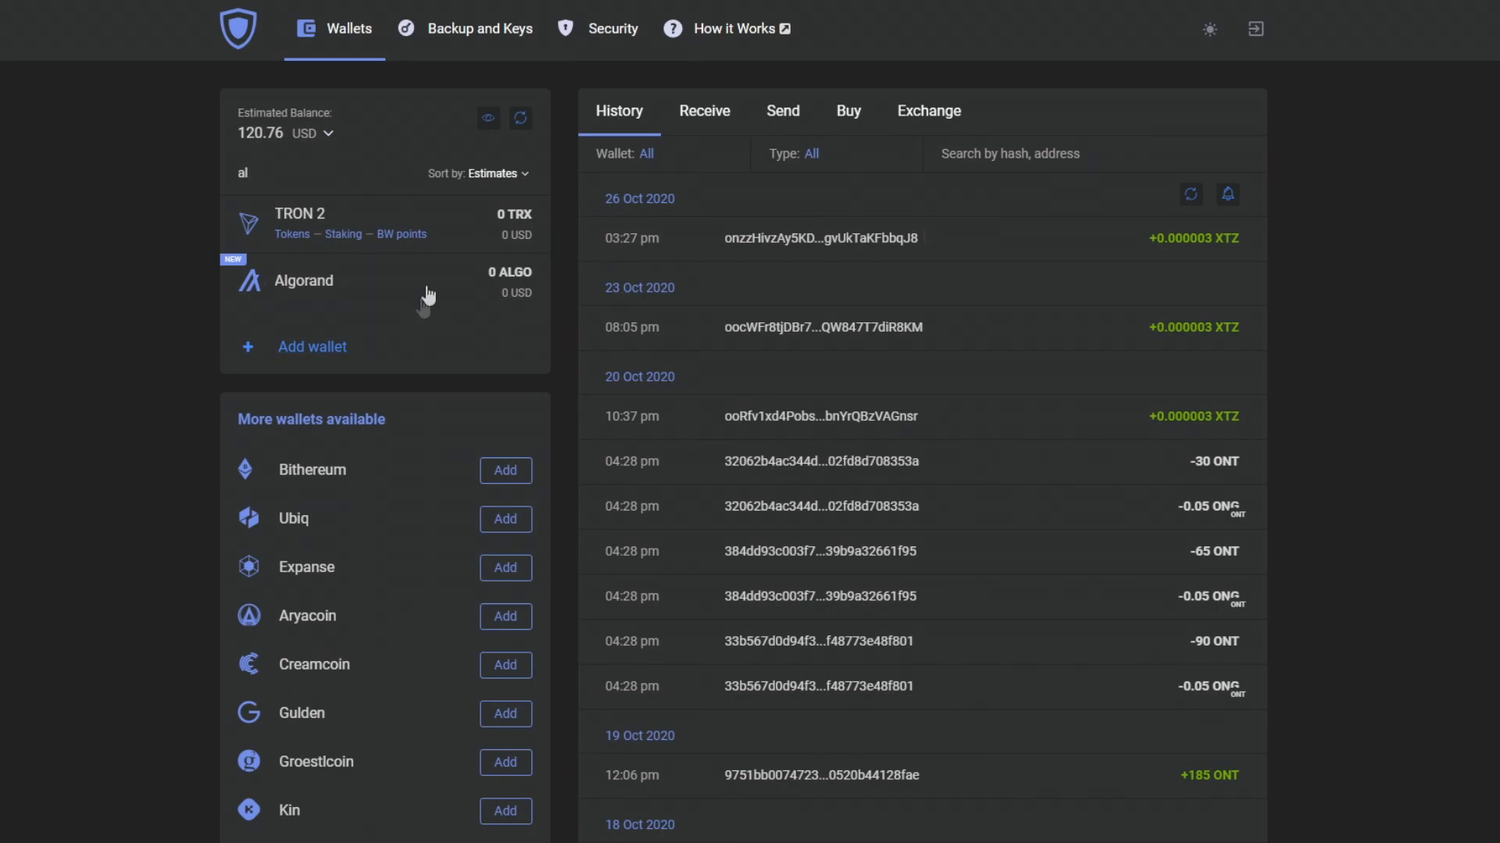
pyautogui.click(302, 279)
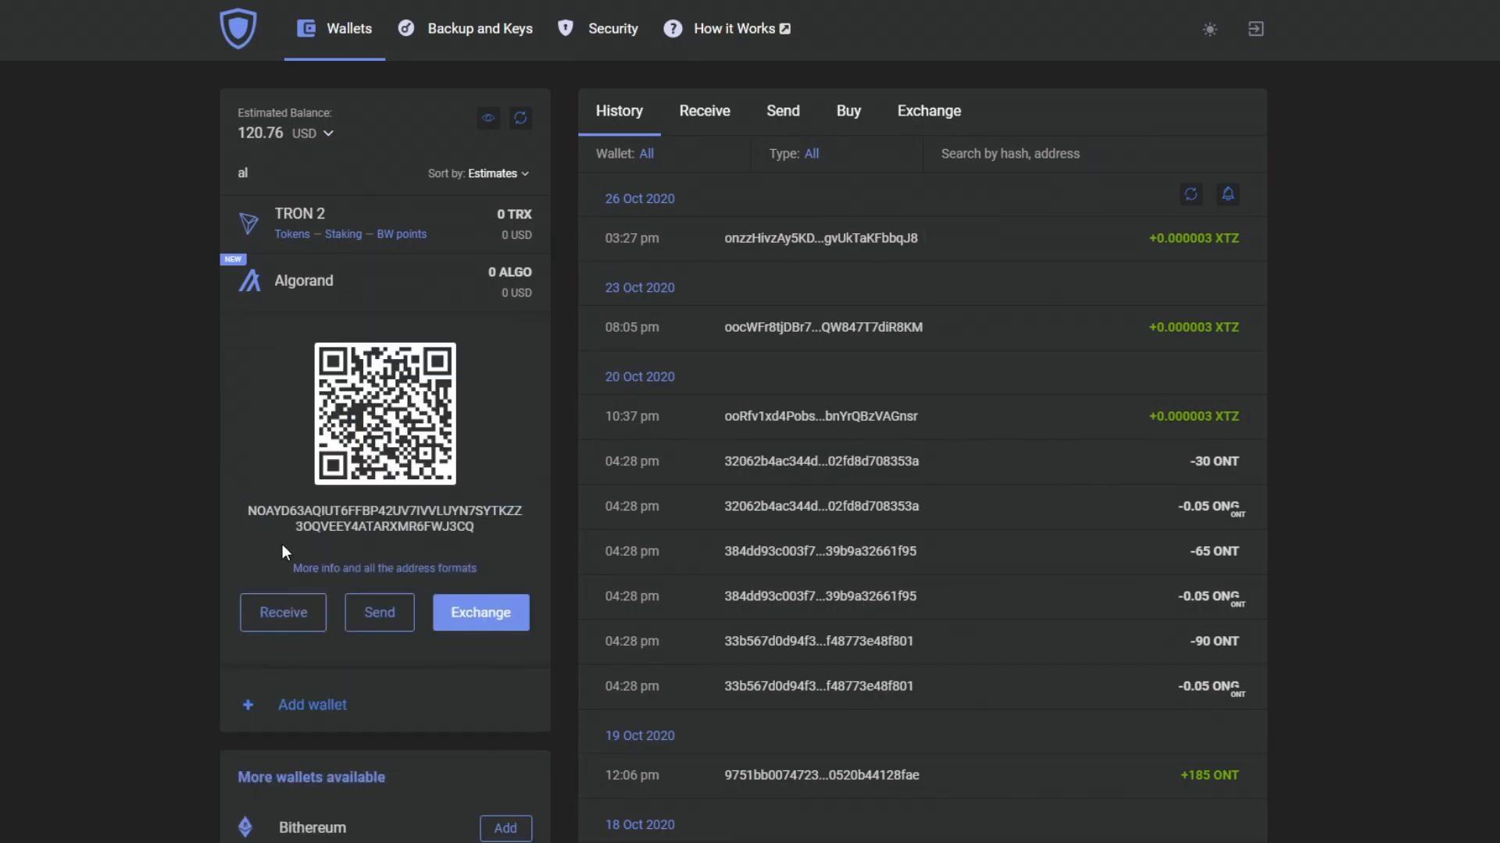
# Step: Show the Algorand receiving address and its price chart below
pyautogui.click(283, 612)
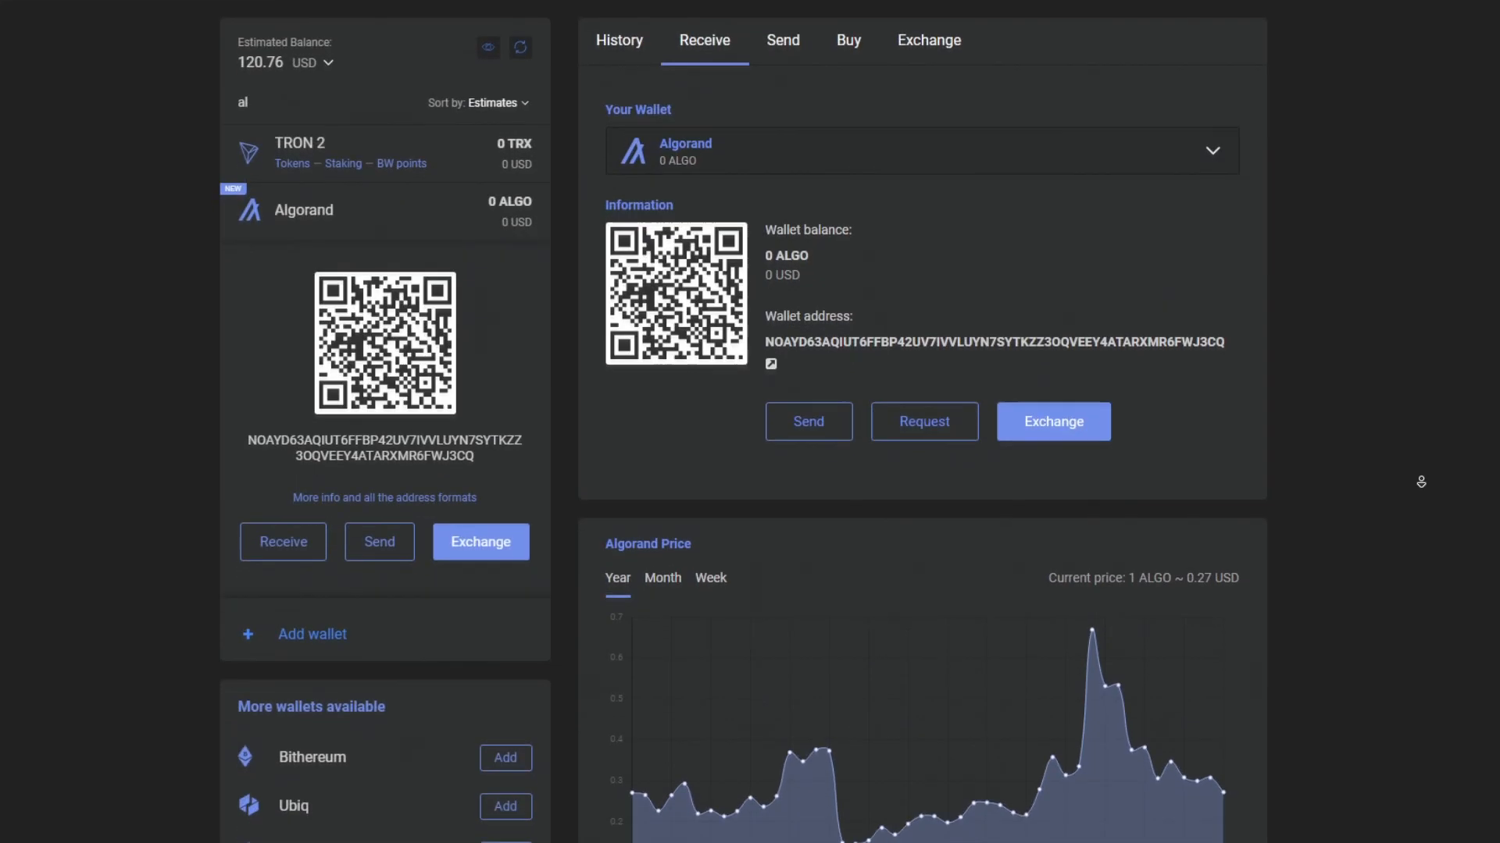
pyautogui.scroll(-3)
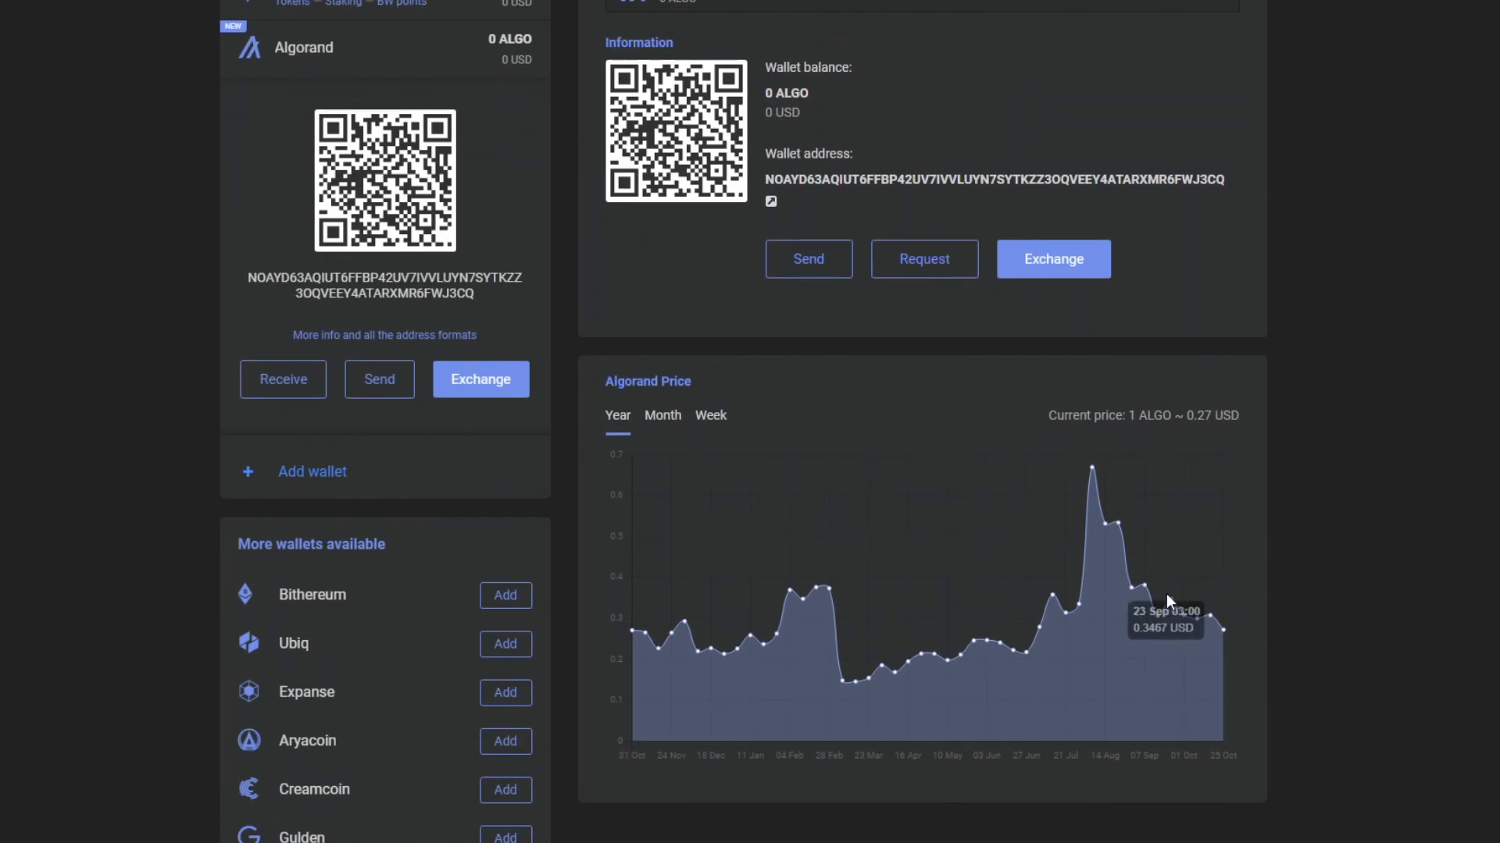
pyautogui.moveTo(1228, 635)
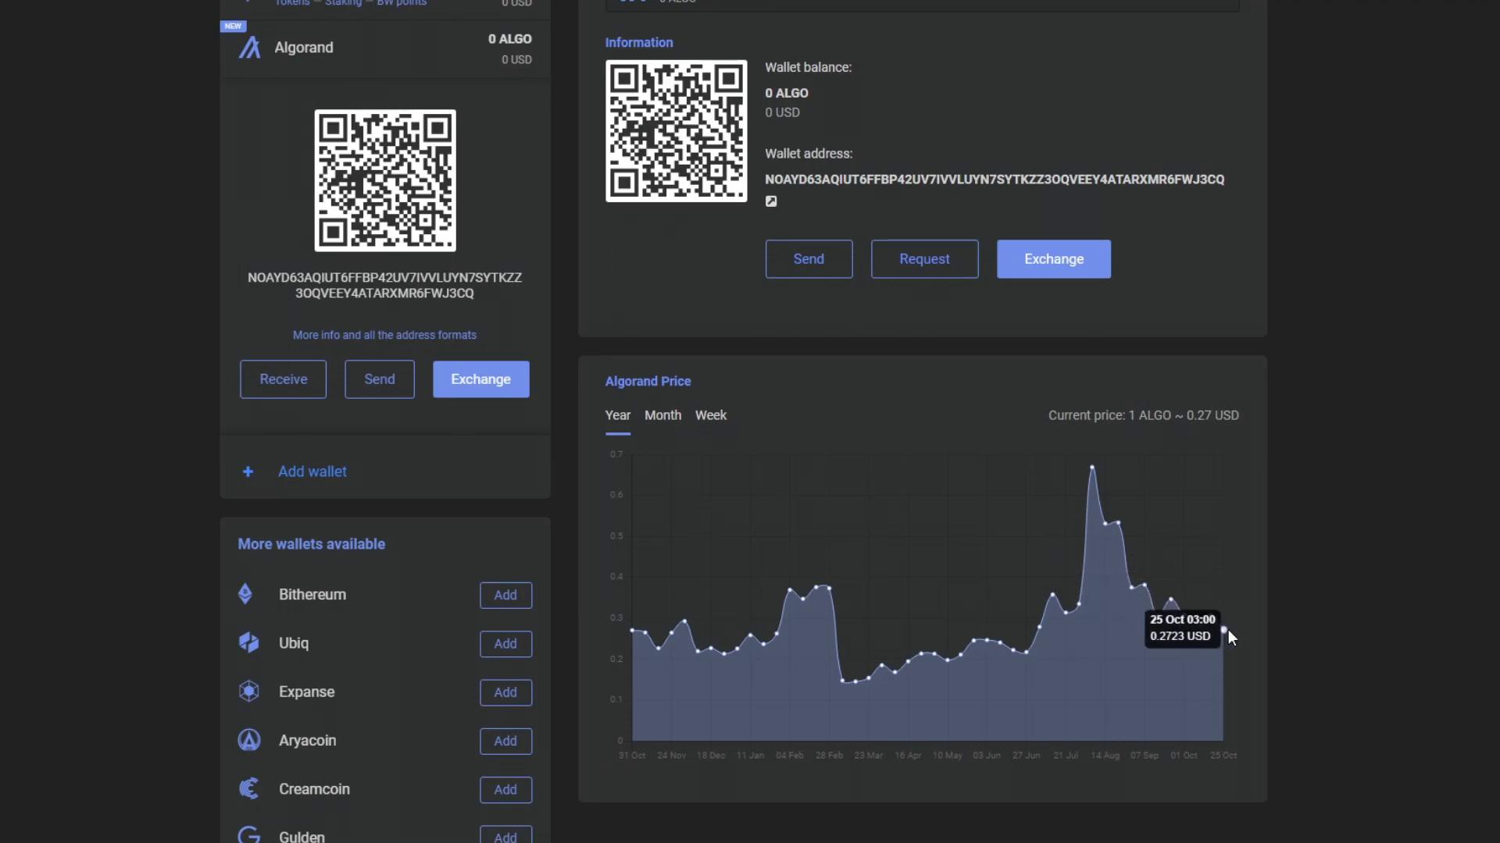
pyautogui.moveTo(851, 347)
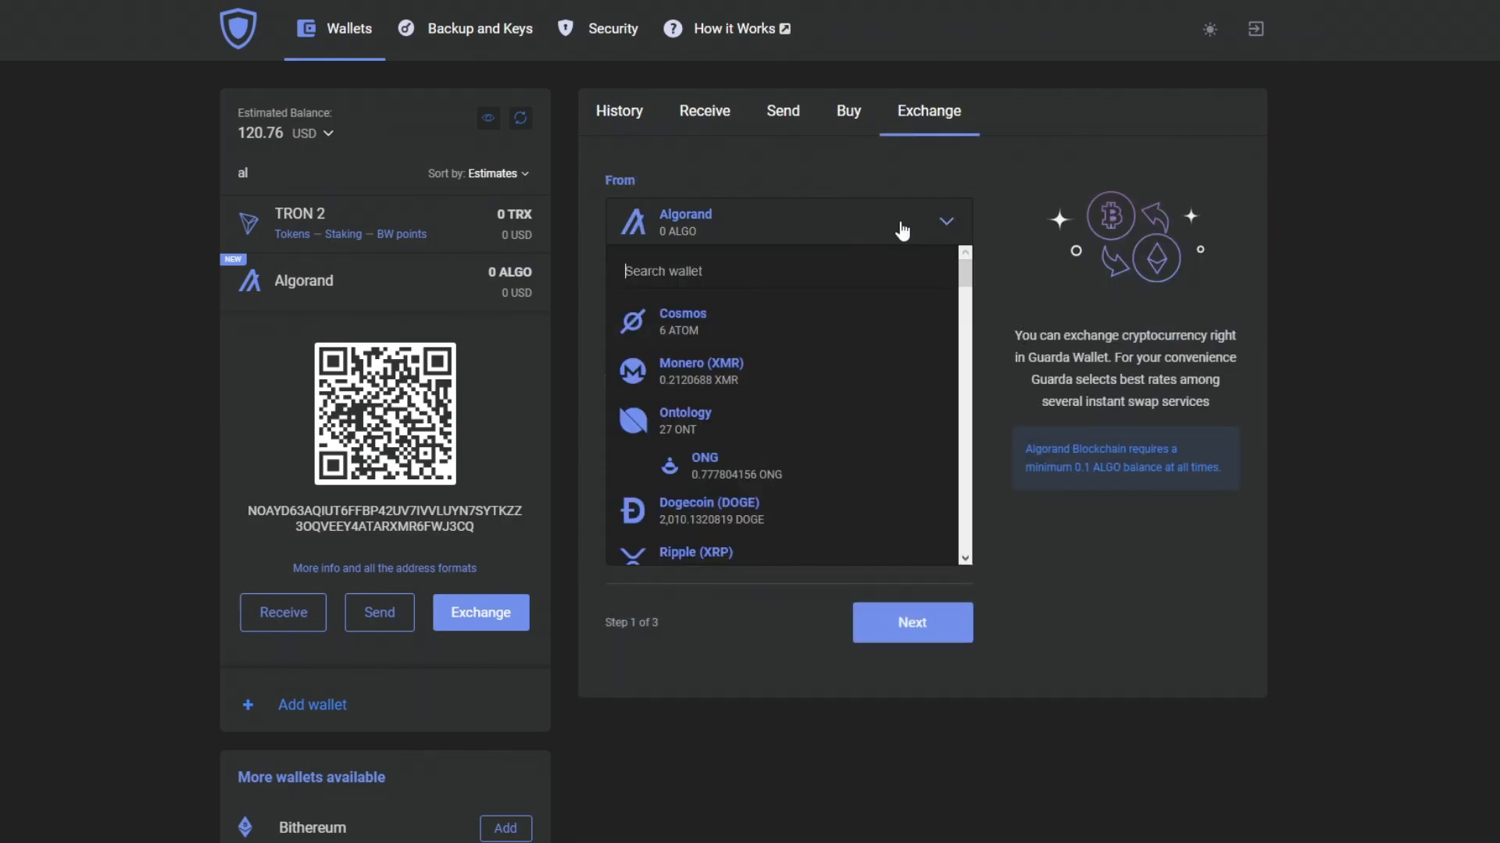
# Step: Set the exchange to send 0.2120688 XMR from Monero into the Algorand wallet
pyautogui.write('er')
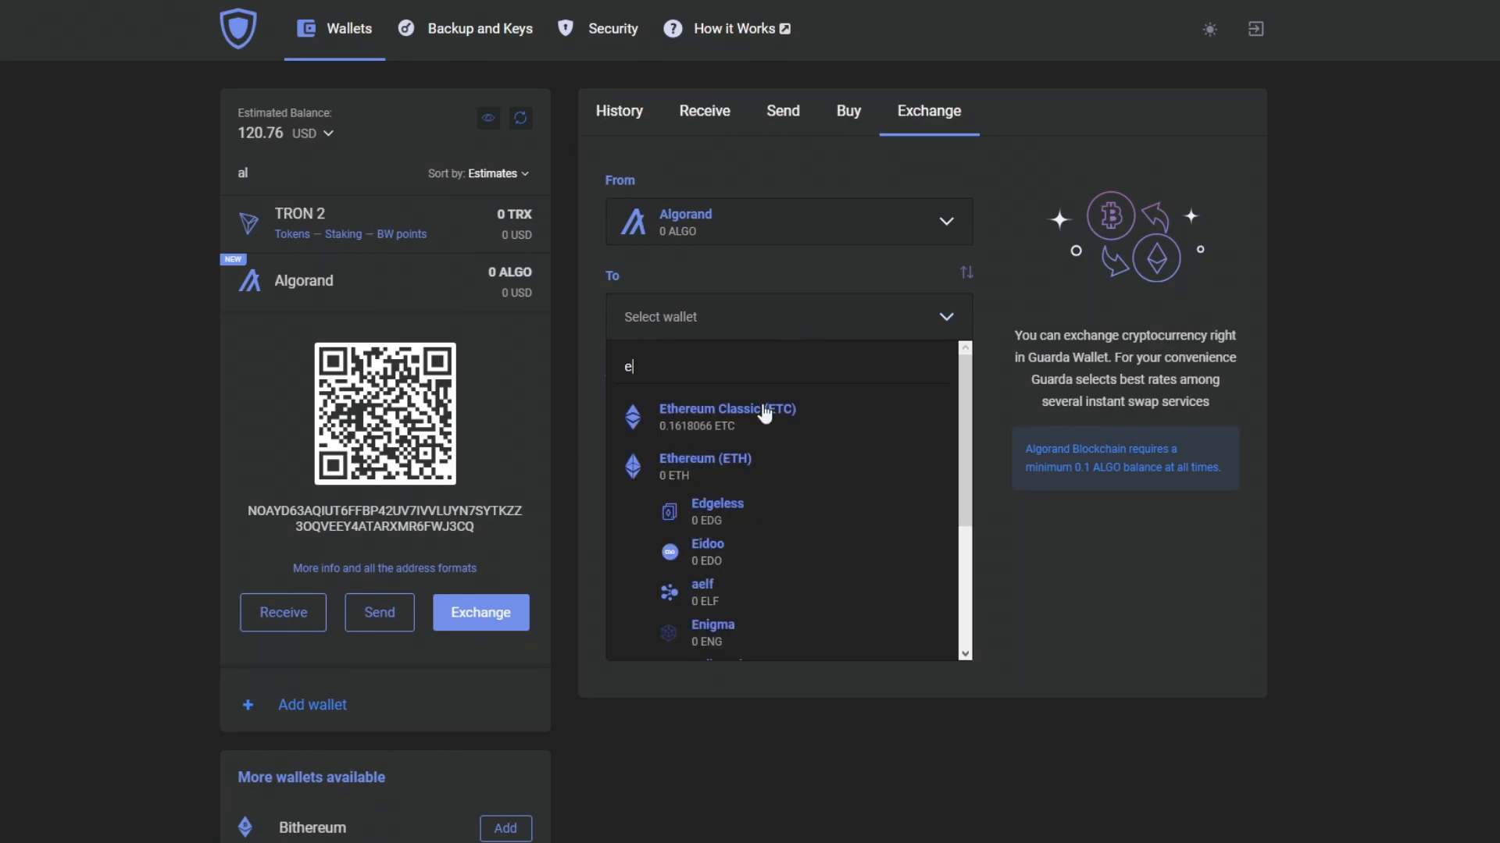
pyautogui.click(726, 417)
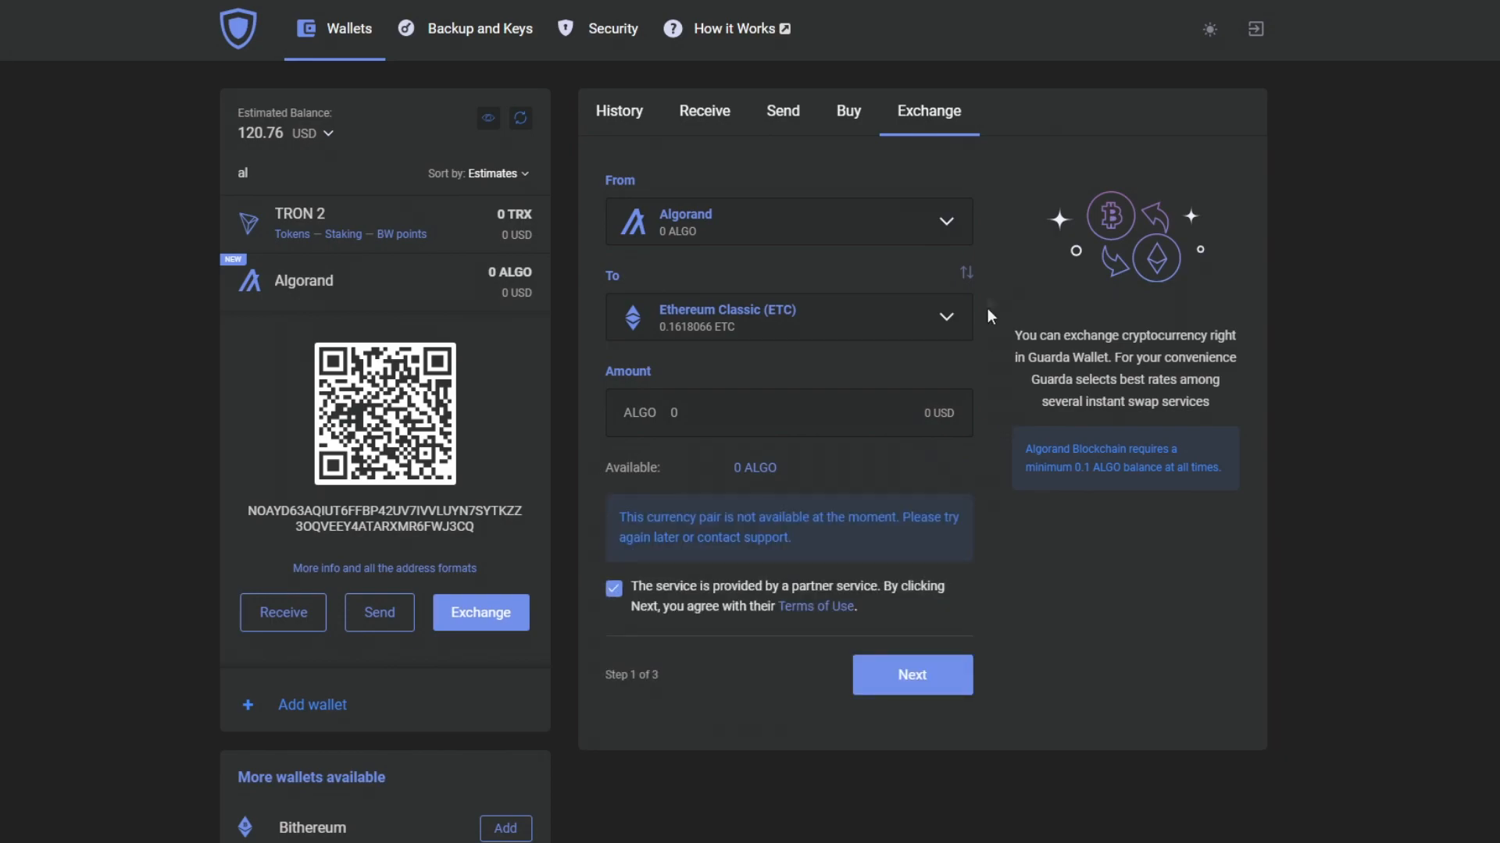
pyautogui.click(965, 272)
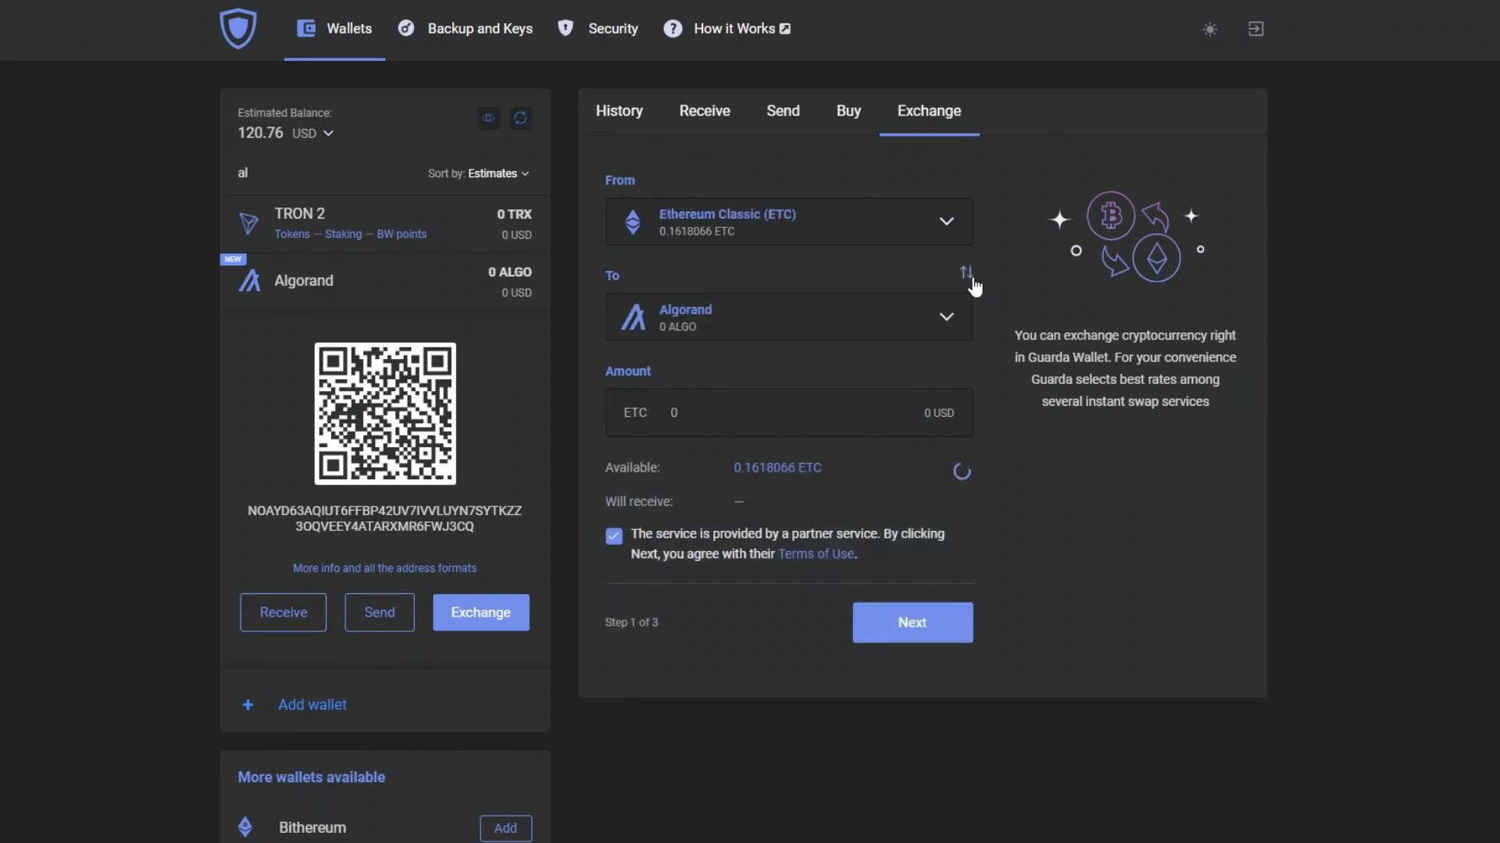
pyautogui.click(788, 220)
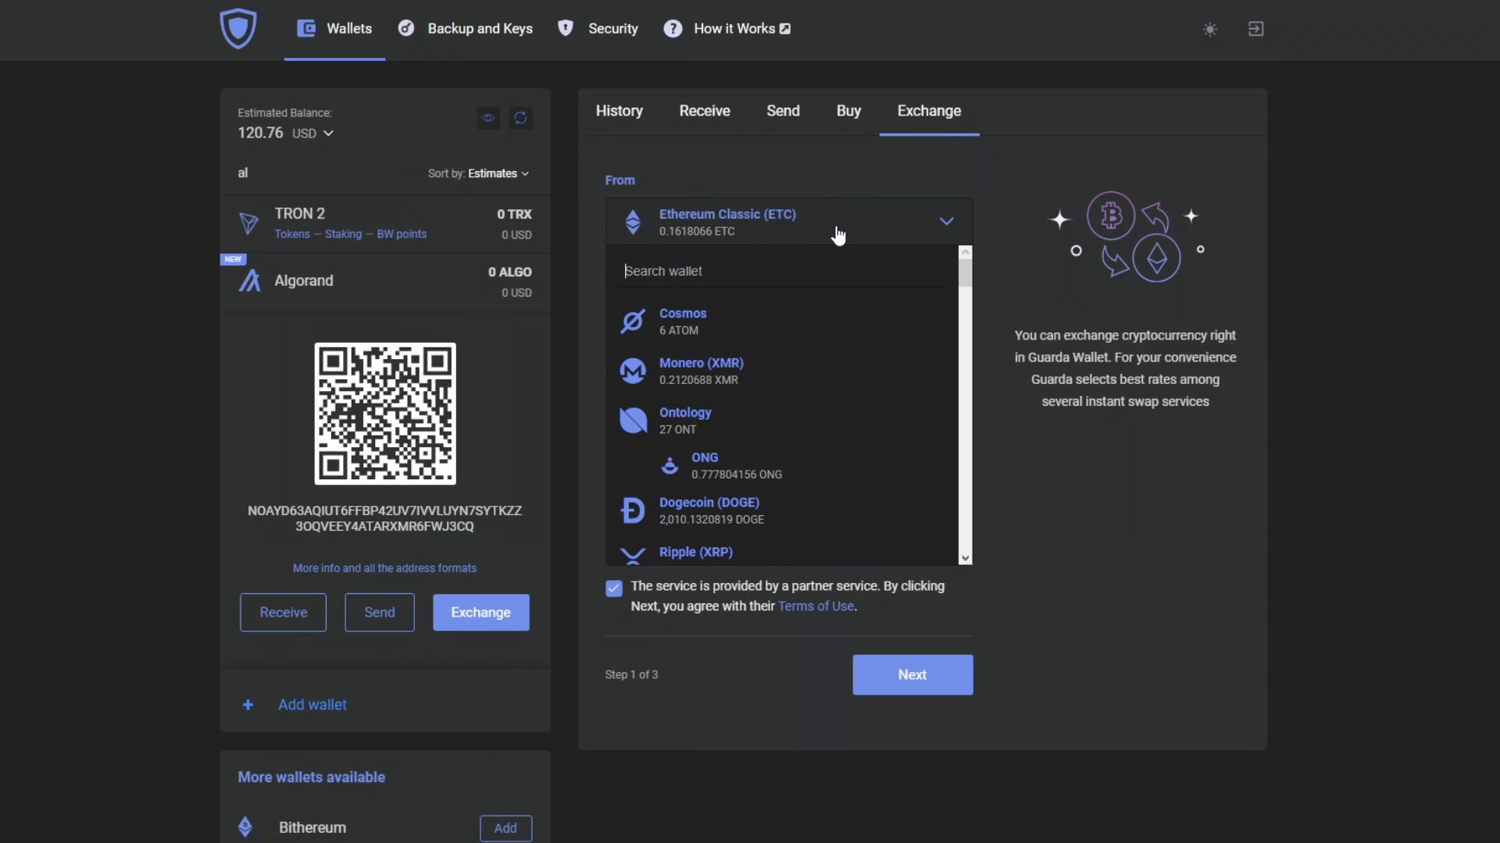
pyautogui.write('et')
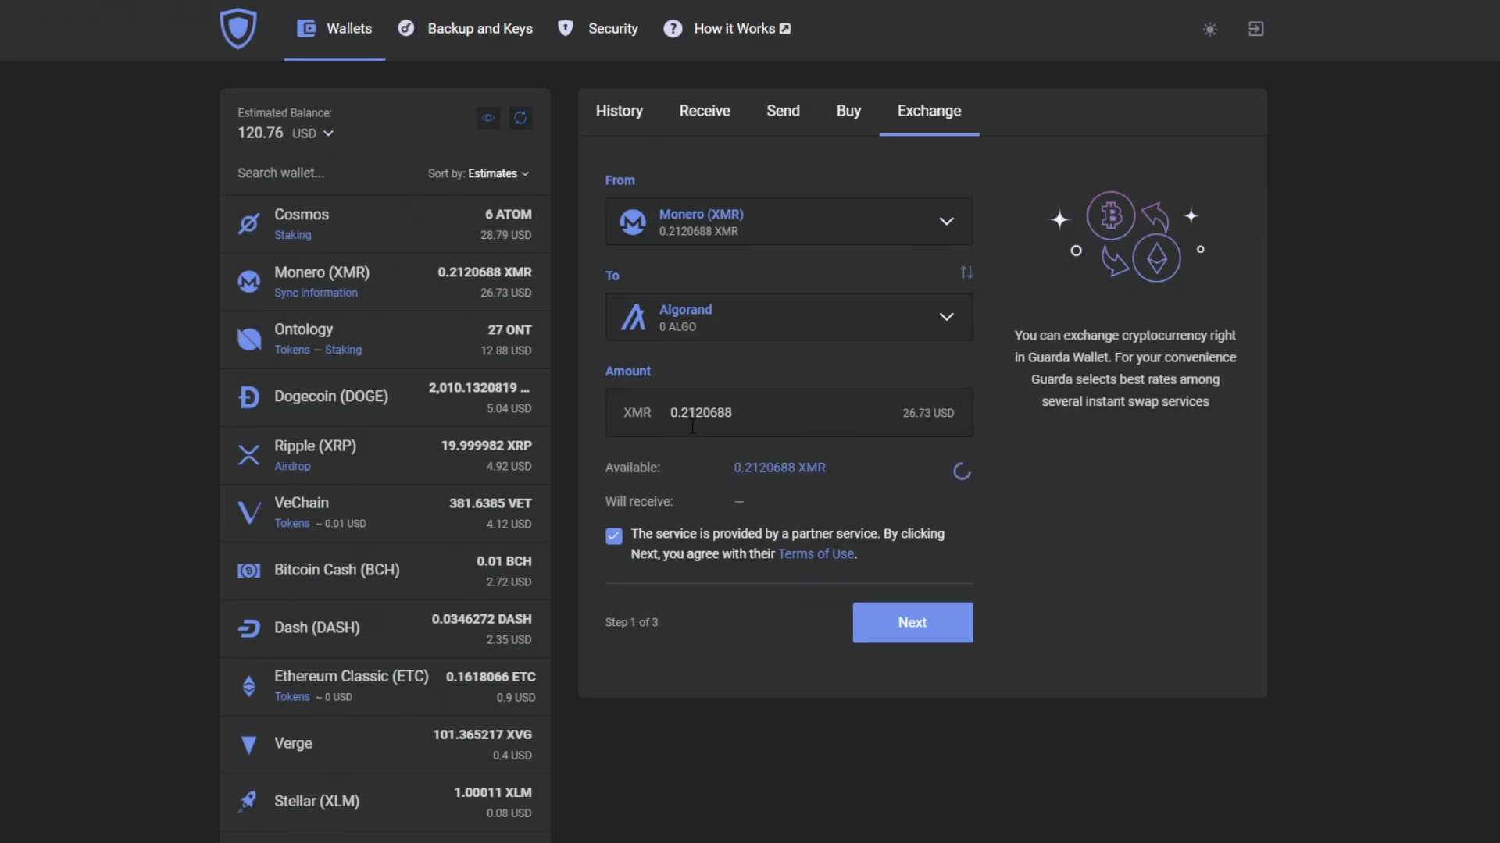
# Step: Change the amount to 0.1120688 XMR (about 50.97 ALGO) and continue to confirmation
pyautogui.click(702, 413)
pyautogui.write('0.1120688')
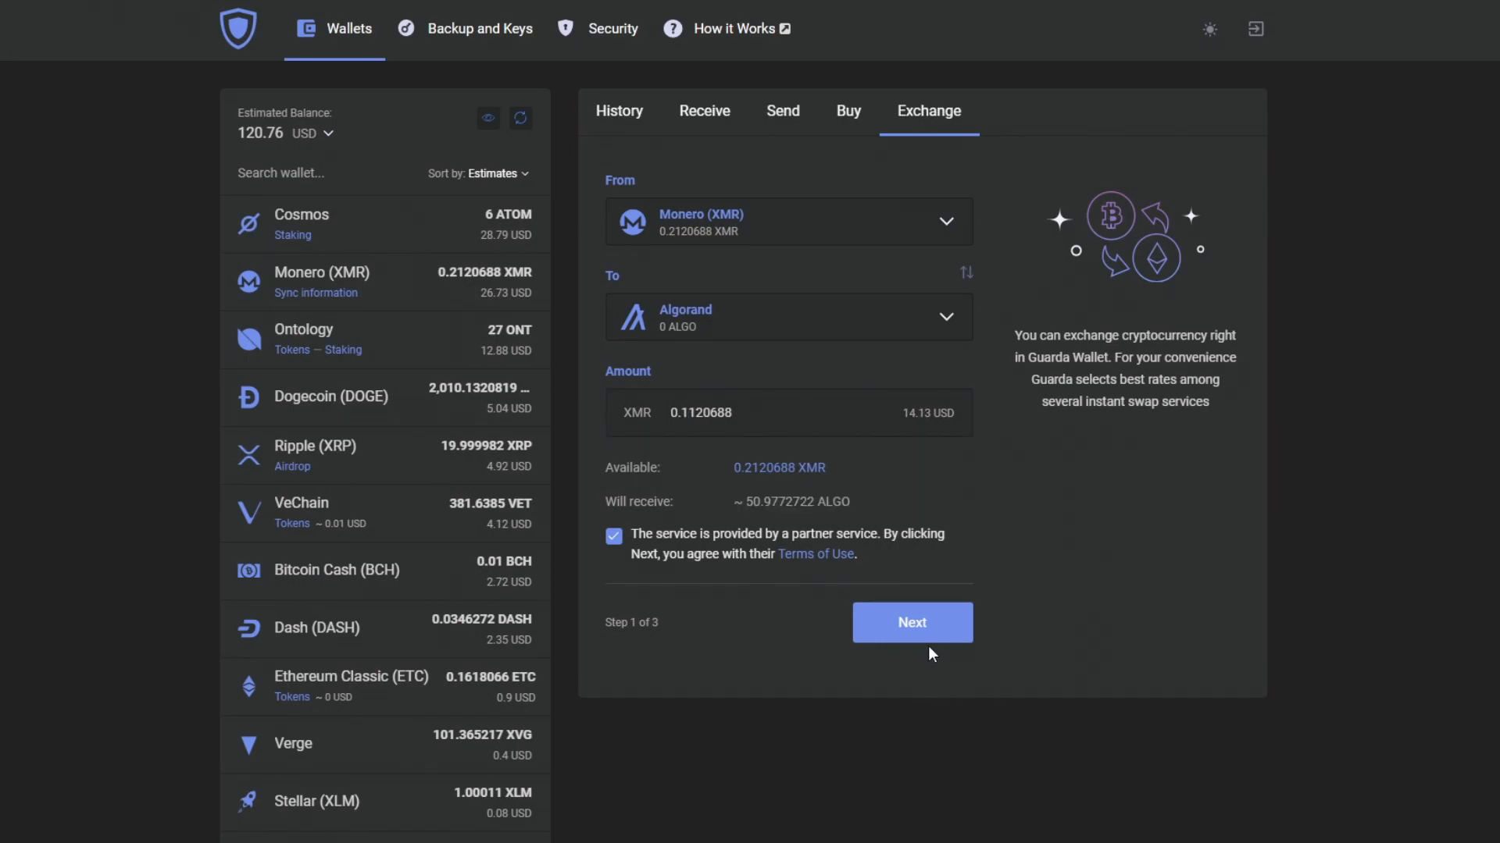
pyautogui.click(910, 622)
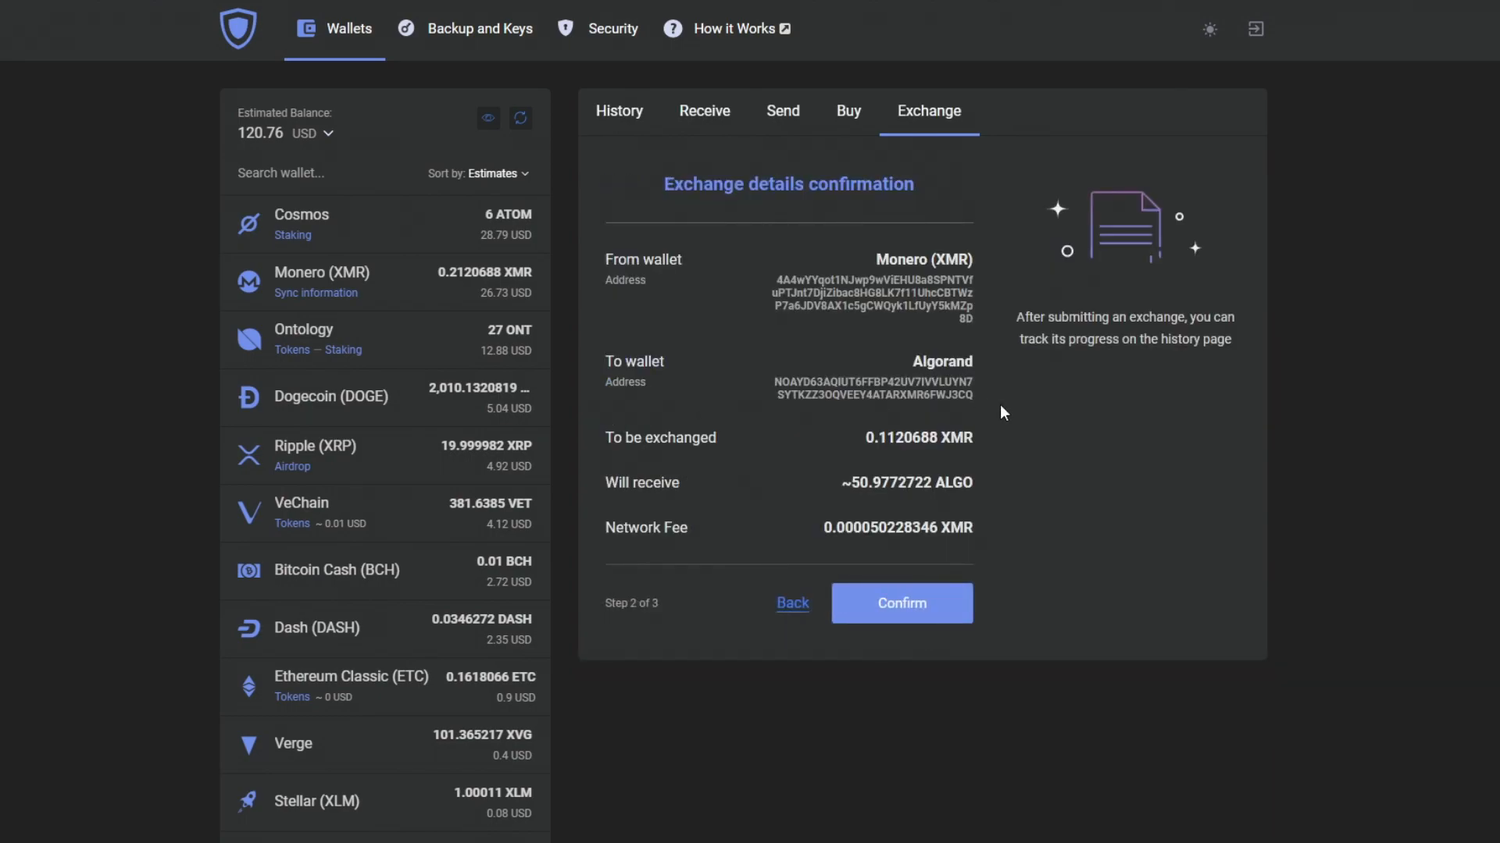
# Step: Confirm the Monero-to-Algorand exchange and let the transaction broadcast
pyautogui.click(899, 603)
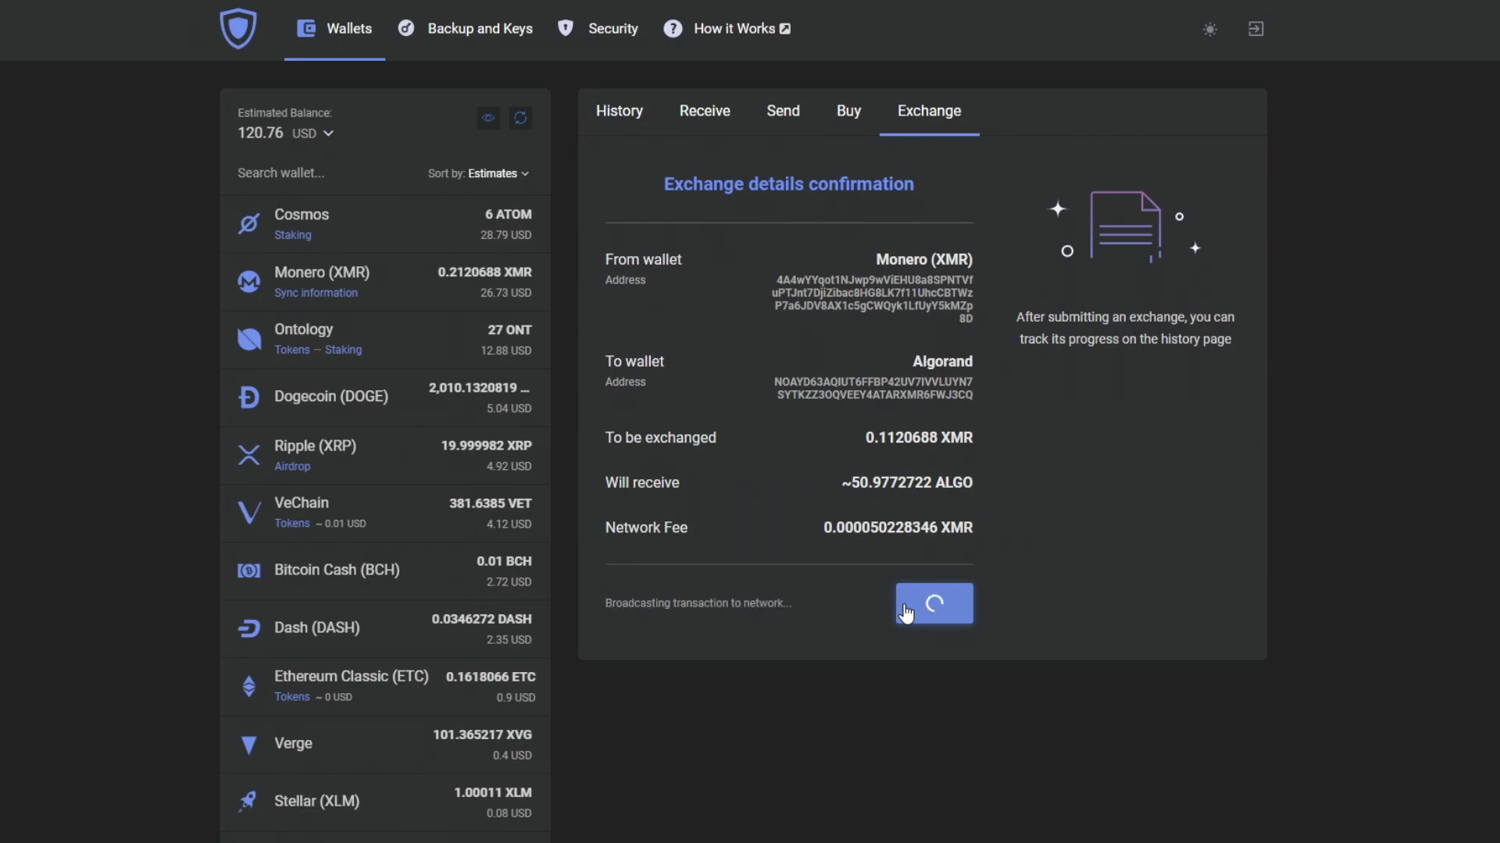
pyautogui.moveTo(1058, 526)
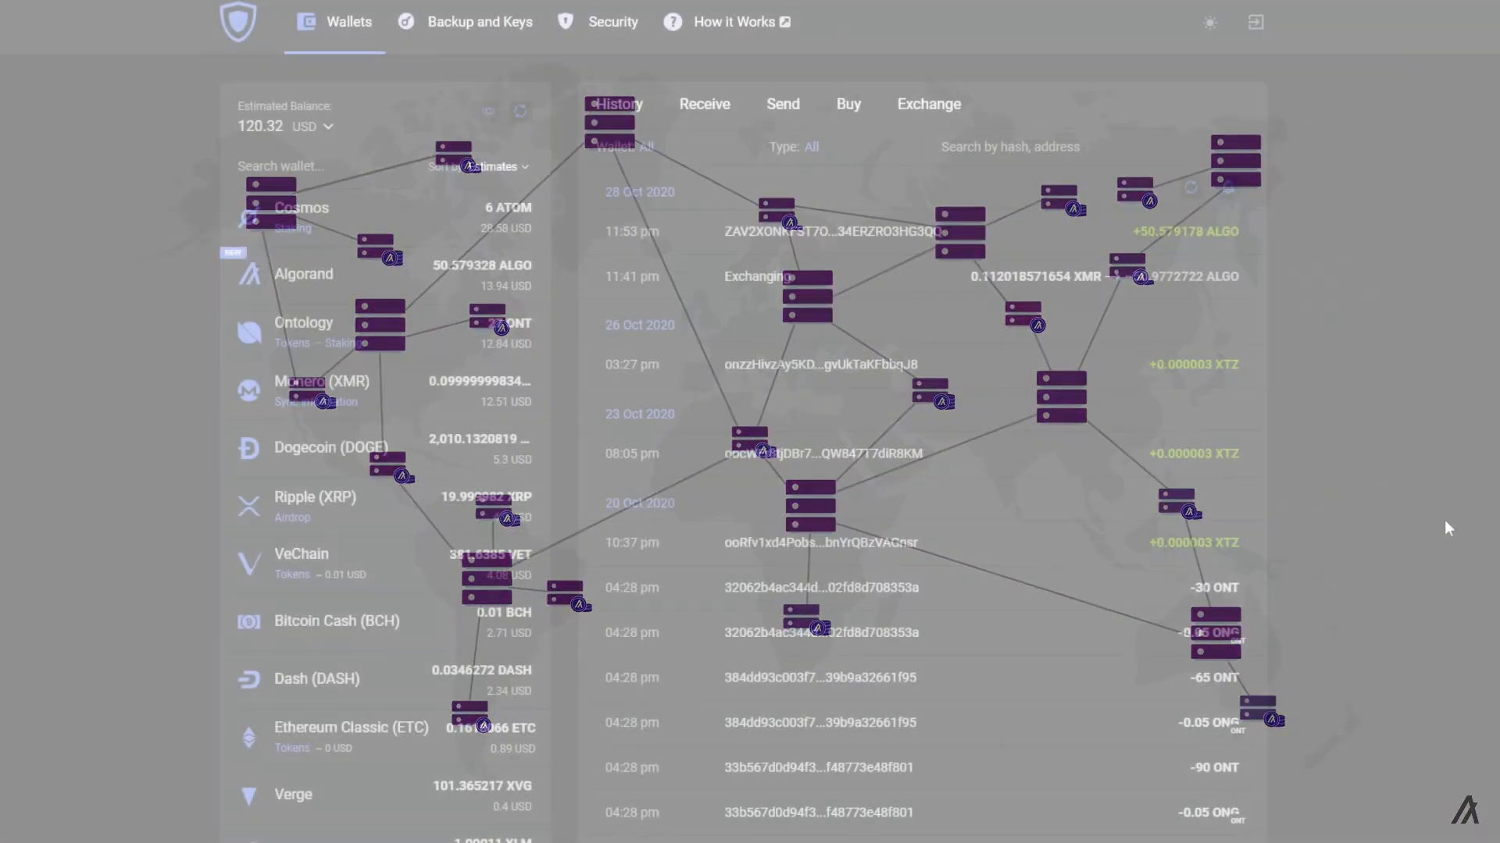
# Step: Expand the +50.579178 ALGO history entry to show its transaction details
pyautogui.click(842, 231)
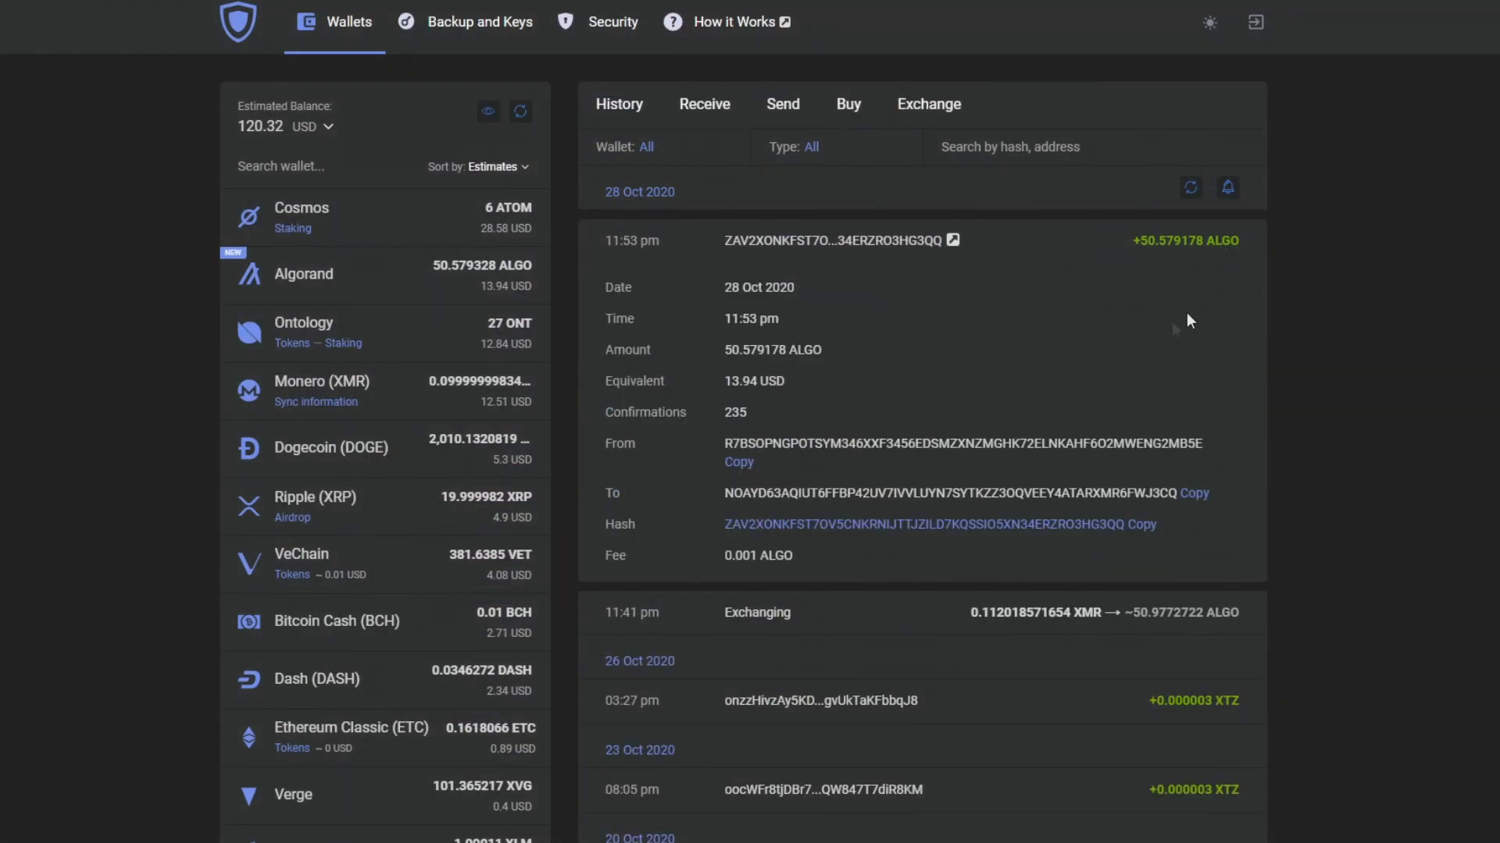